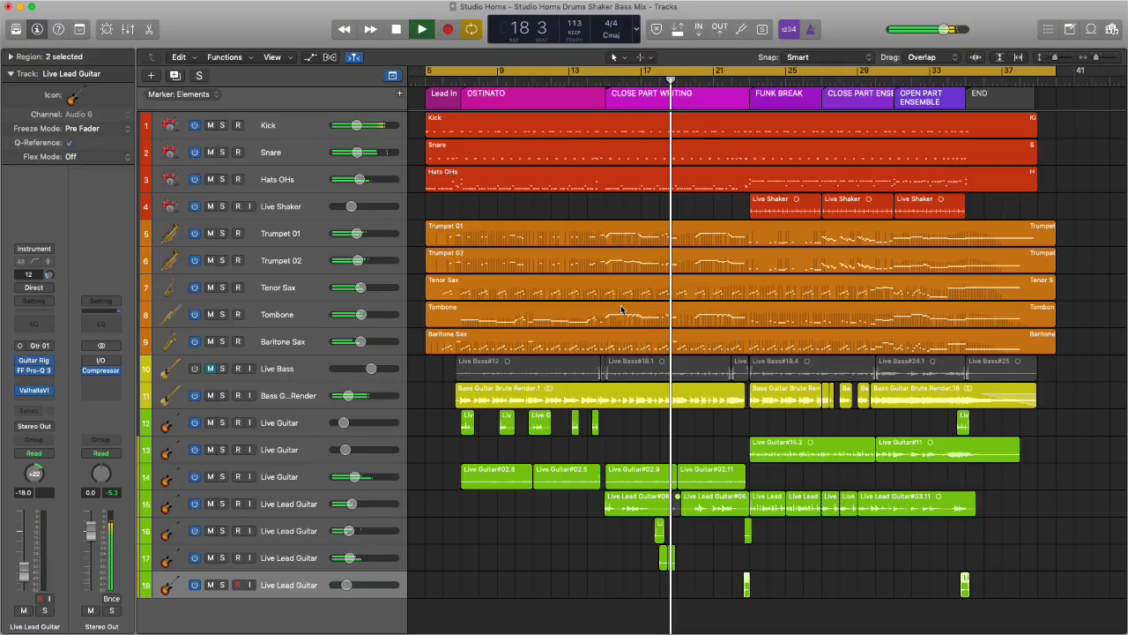
Arm Trumpet 01 and open its Studio Horns window with the instrument picker showing
left_click(615, 71)
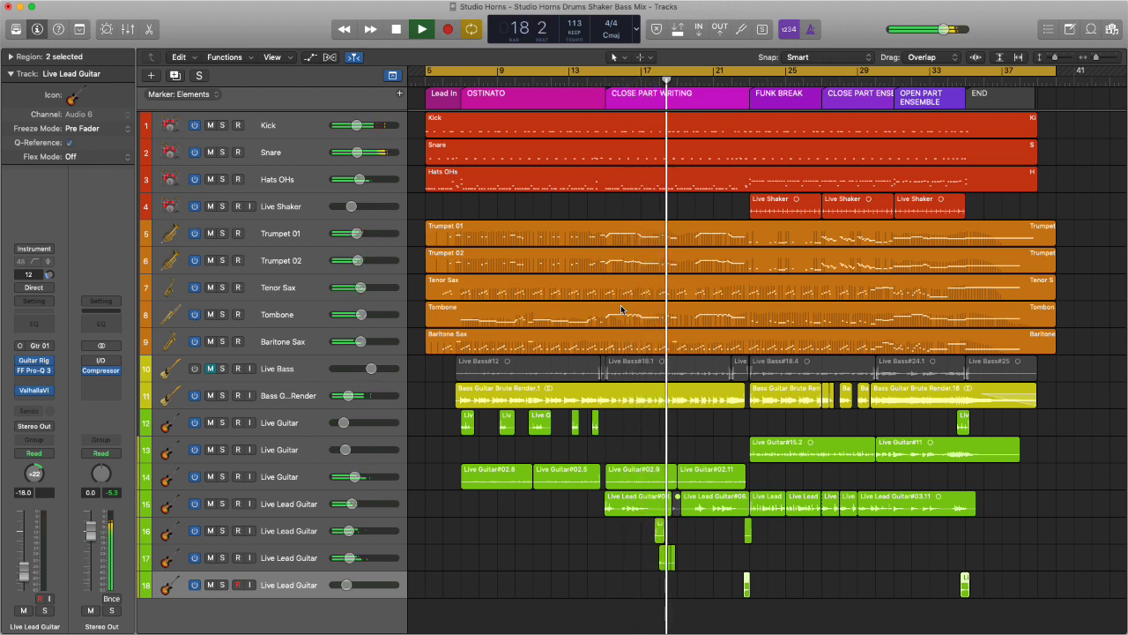
left_click(280, 232)
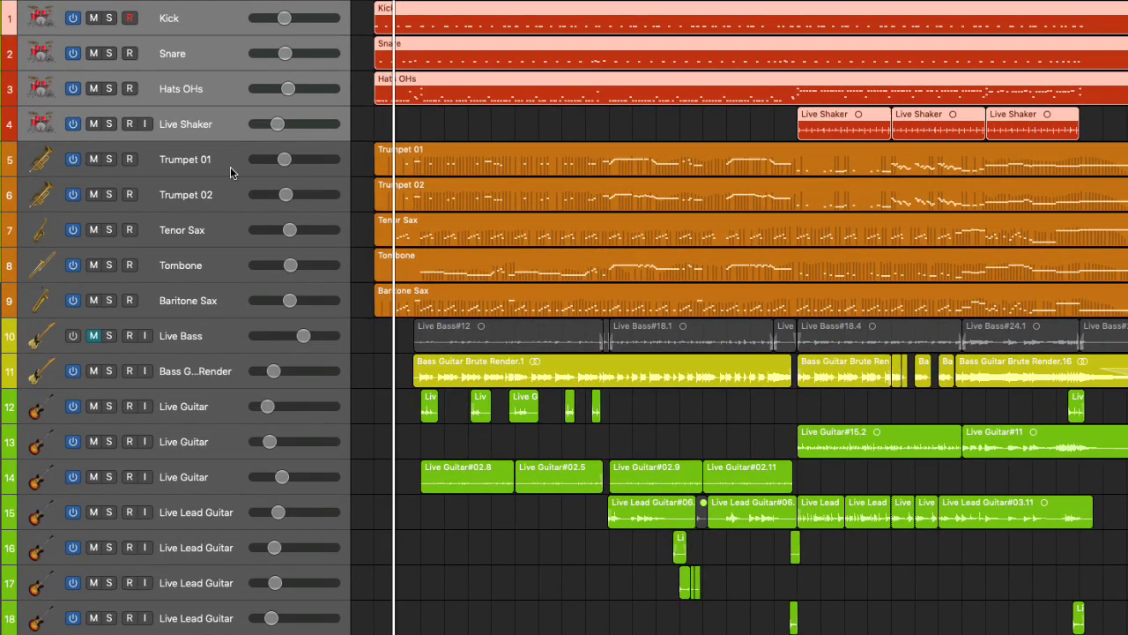
mouse_move(216, 369)
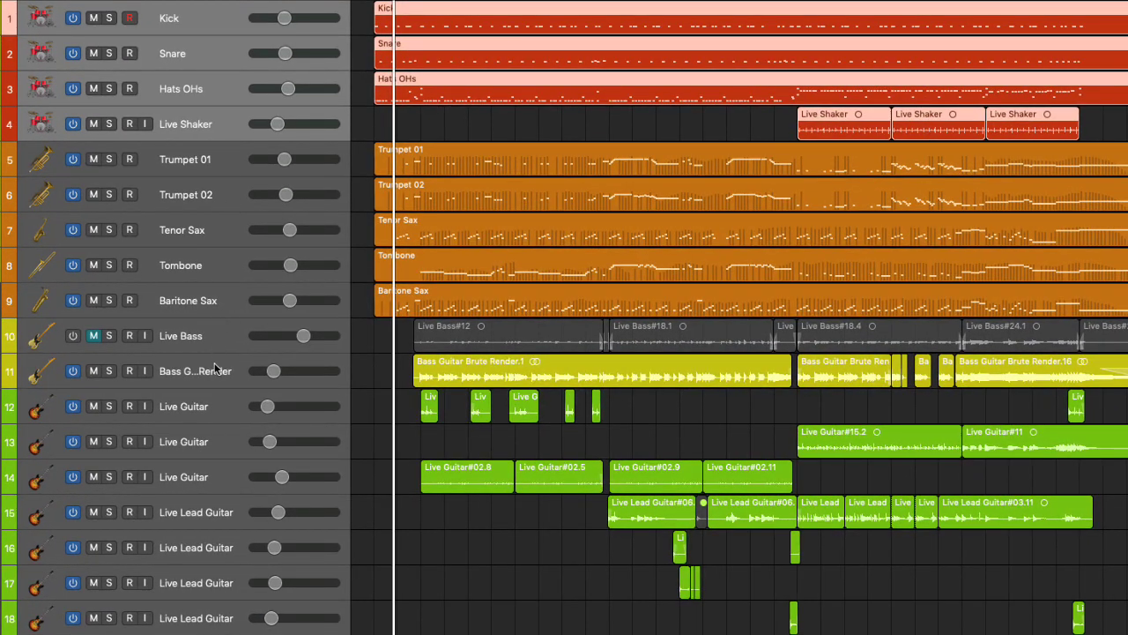
mouse_move(260, 555)
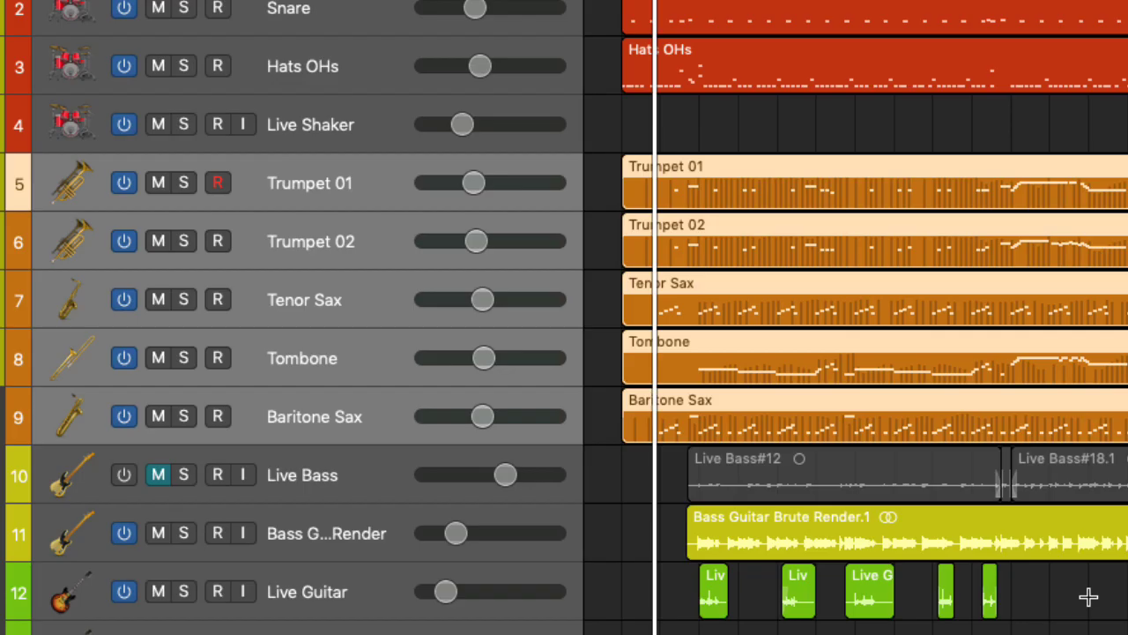
mouse_move(352, 196)
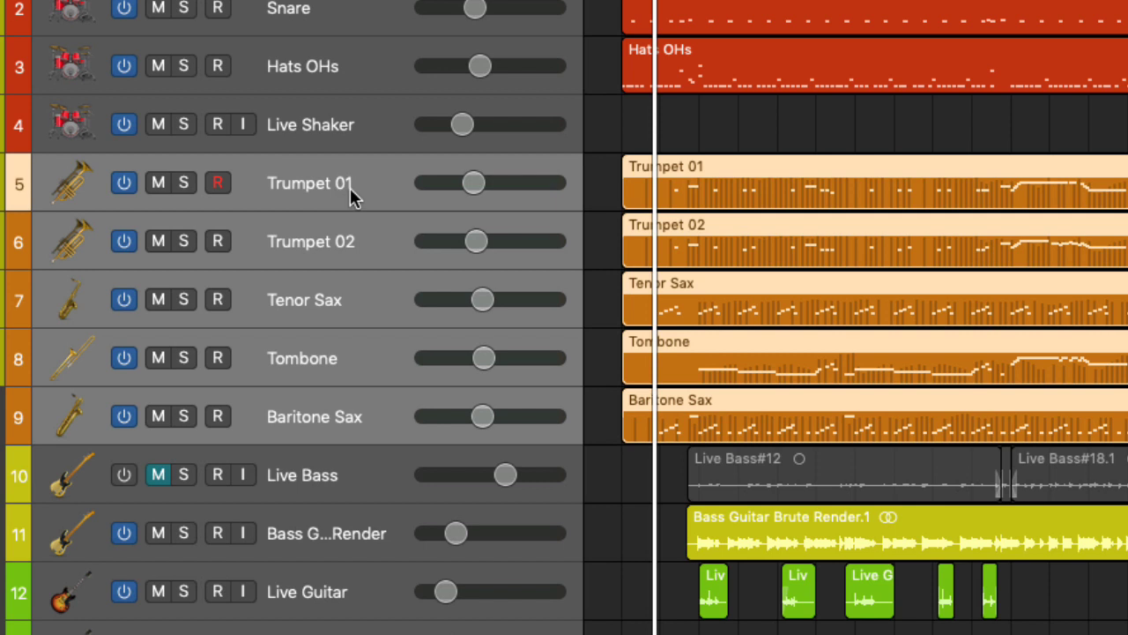
mouse_move(340, 441)
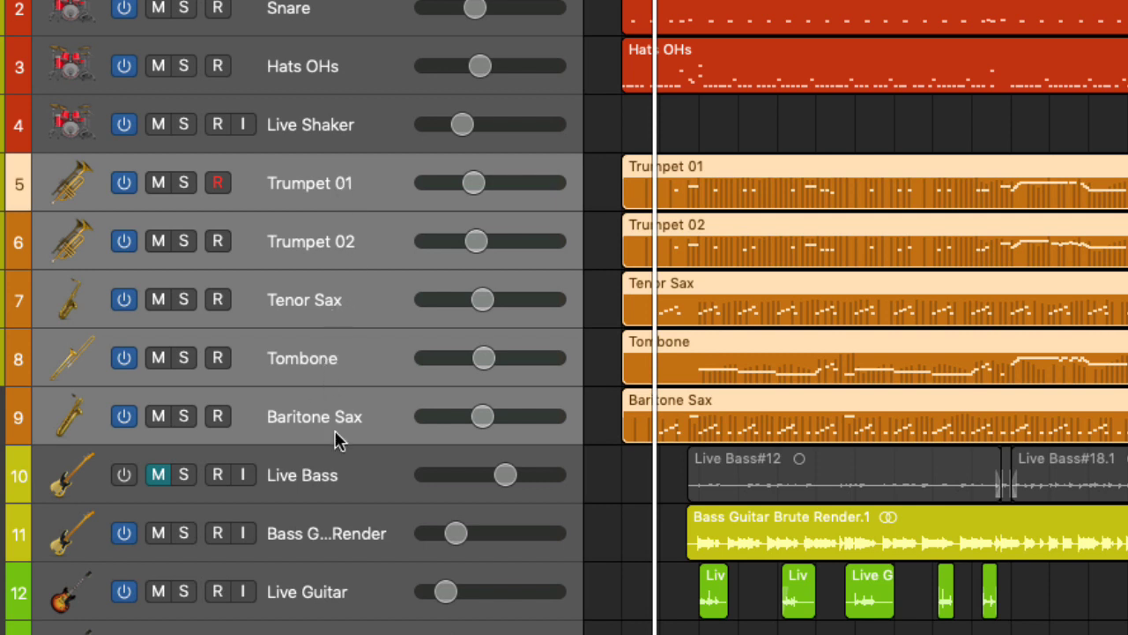
mouse_move(364, 199)
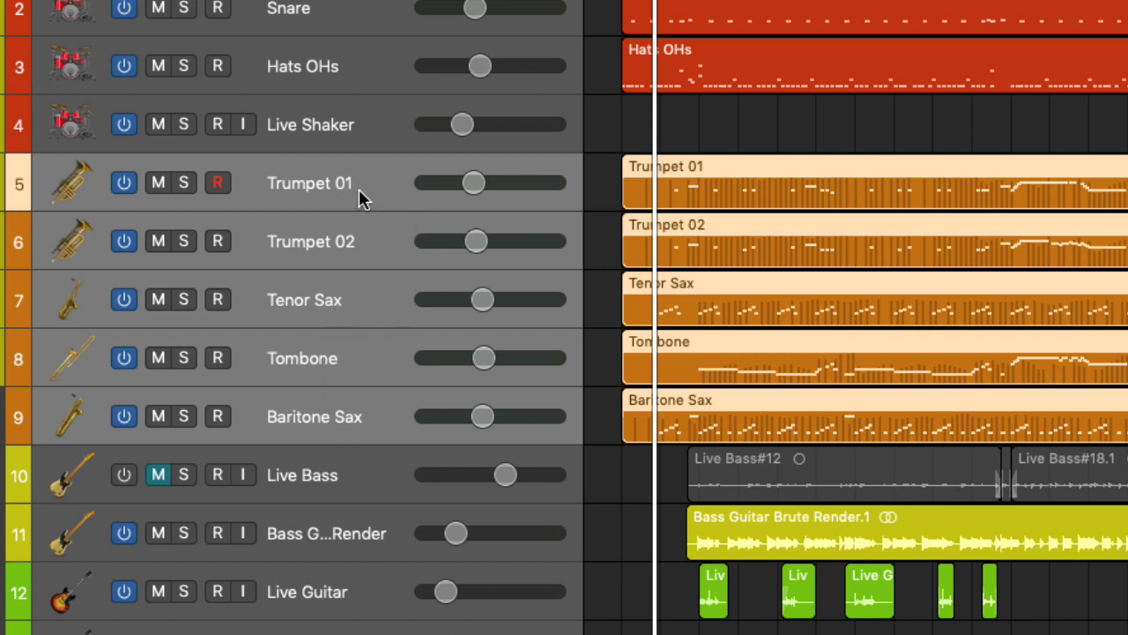
left_click(218, 416)
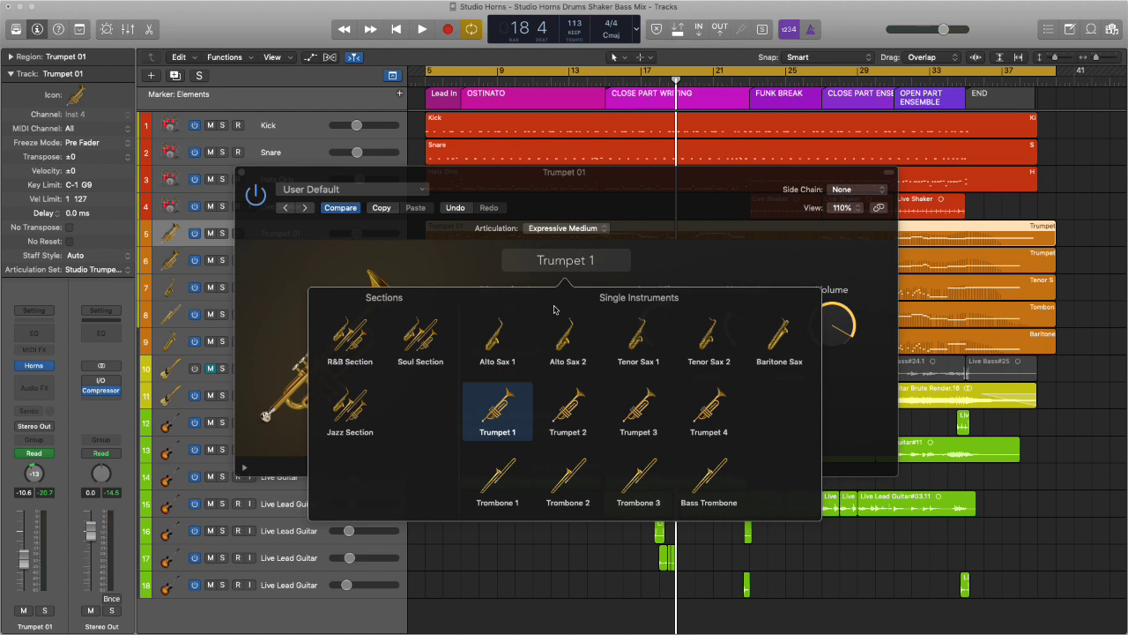
mouse_move(660, 322)
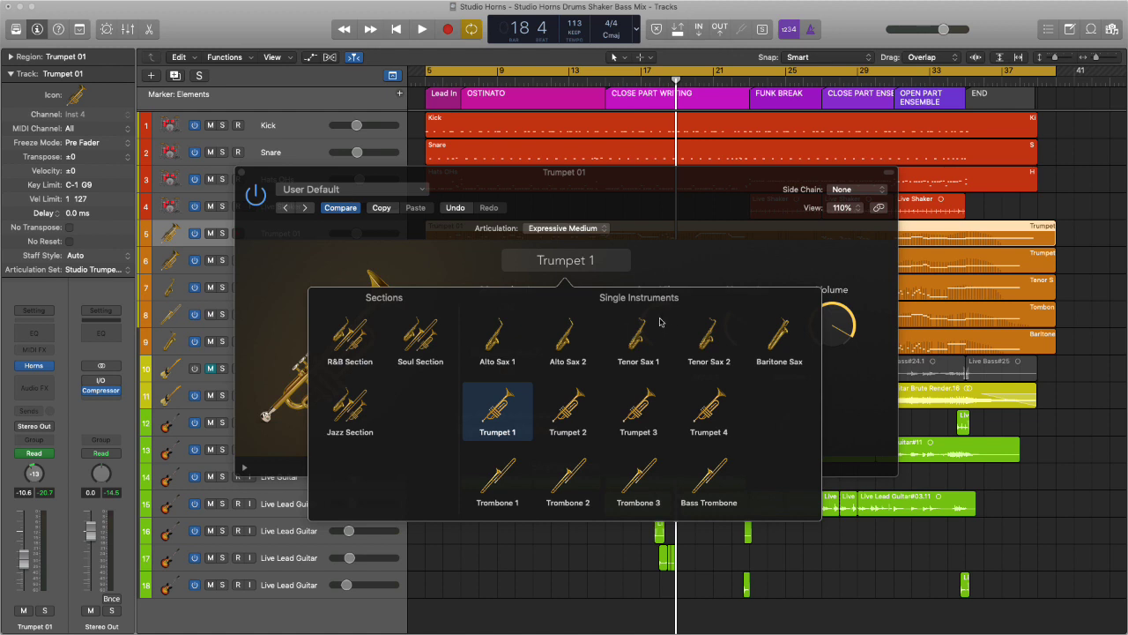
mouse_move(455, 388)
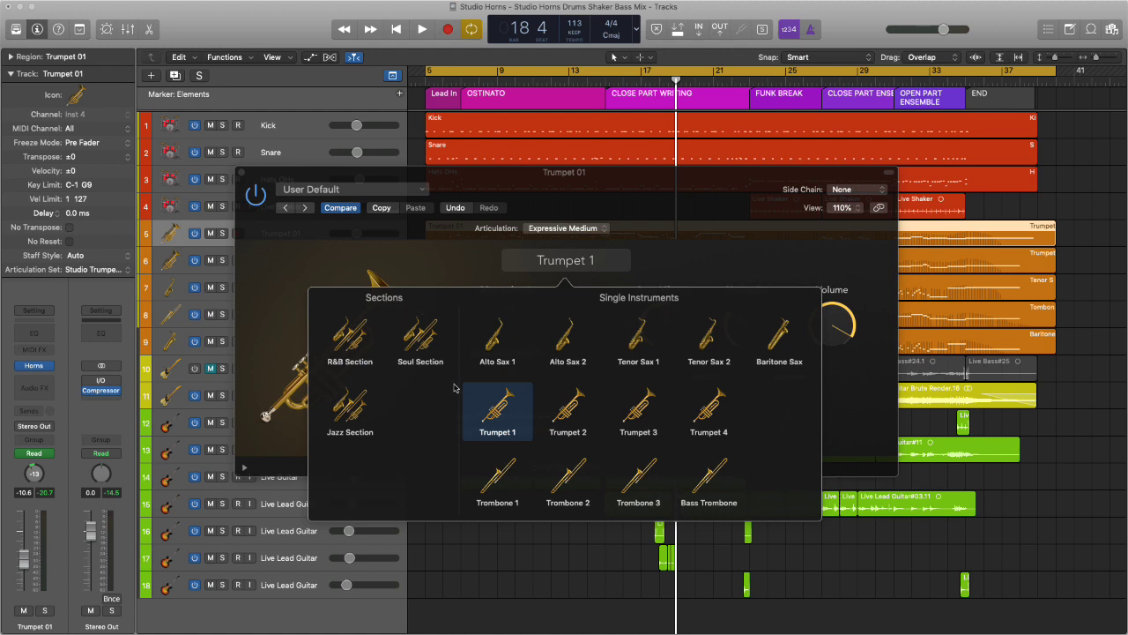
mouse_move(462, 370)
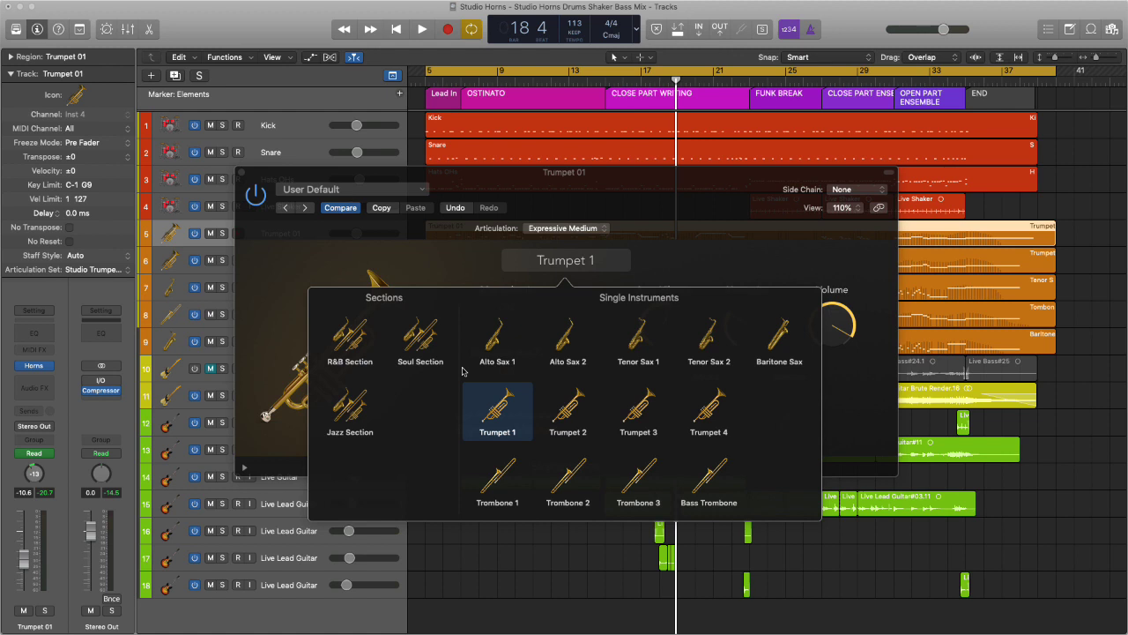
Dismiss the Studio Horns instrument picker, leaving Trumpet 1 as the instrument
left_click(497, 406)
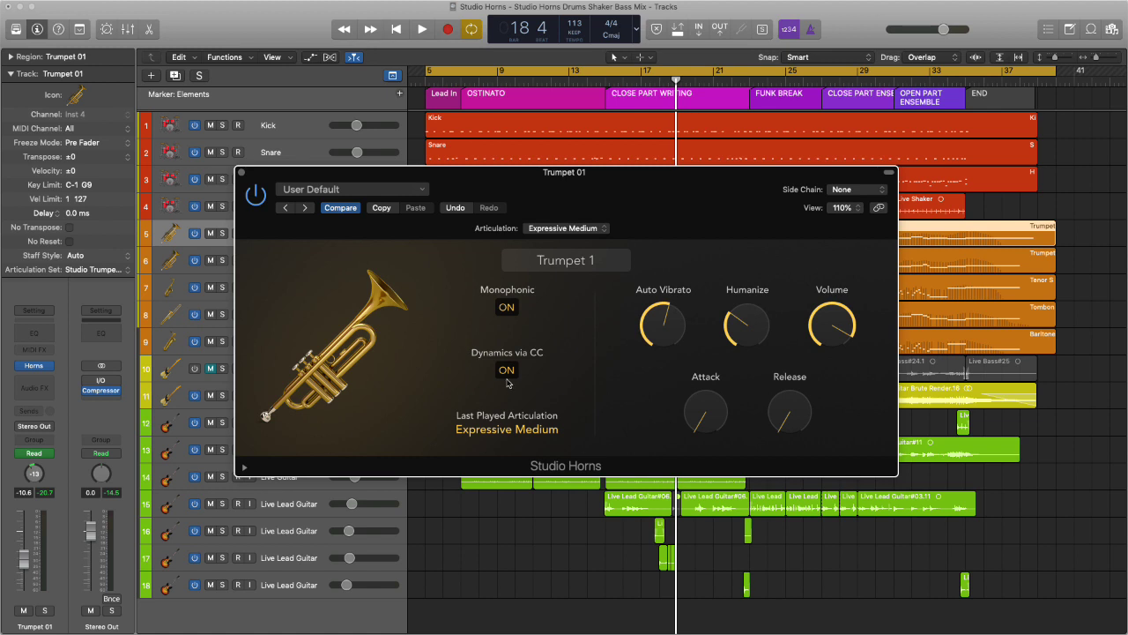
Reveal Trumpet 1's extended Studio Horns parameters and open the Articulation pop-up
left_click(245, 467)
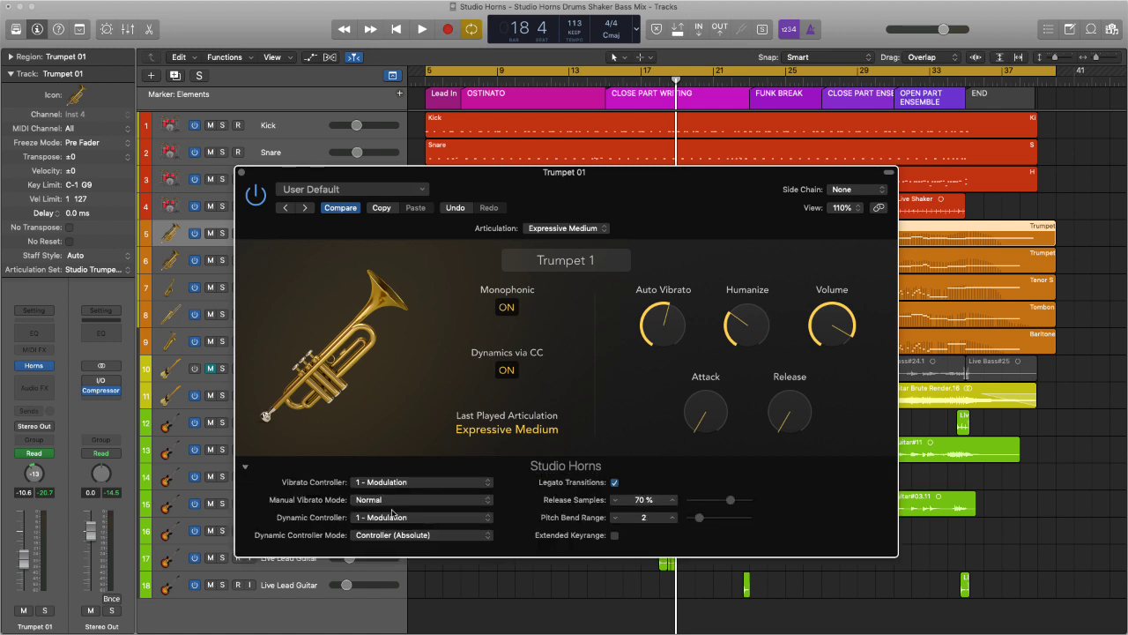
mouse_move(695, 334)
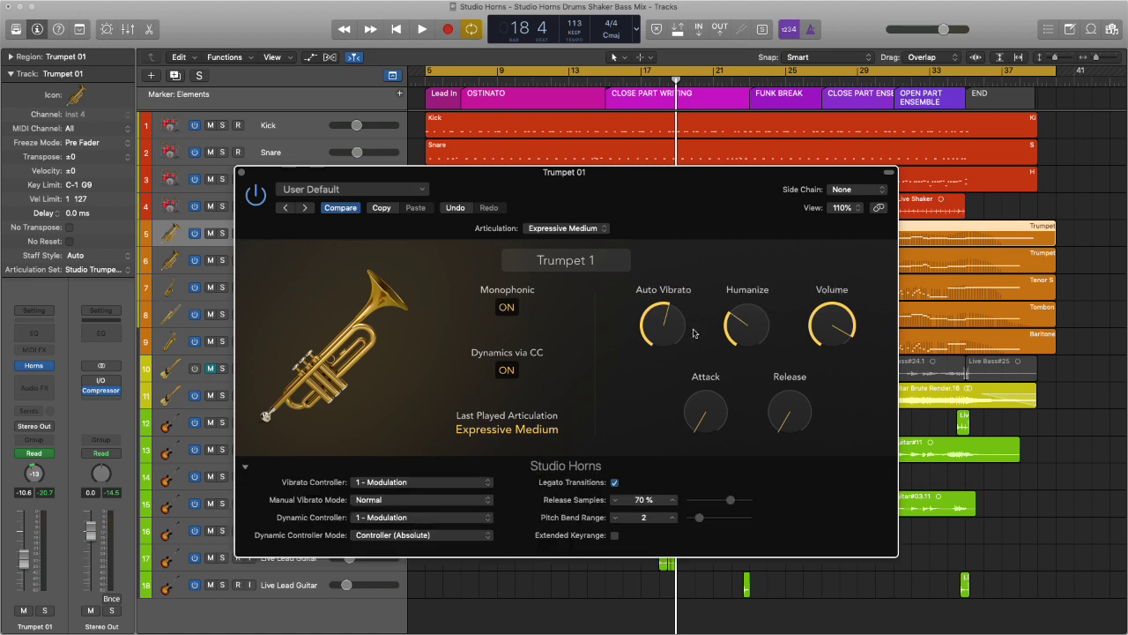
mouse_move(752, 417)
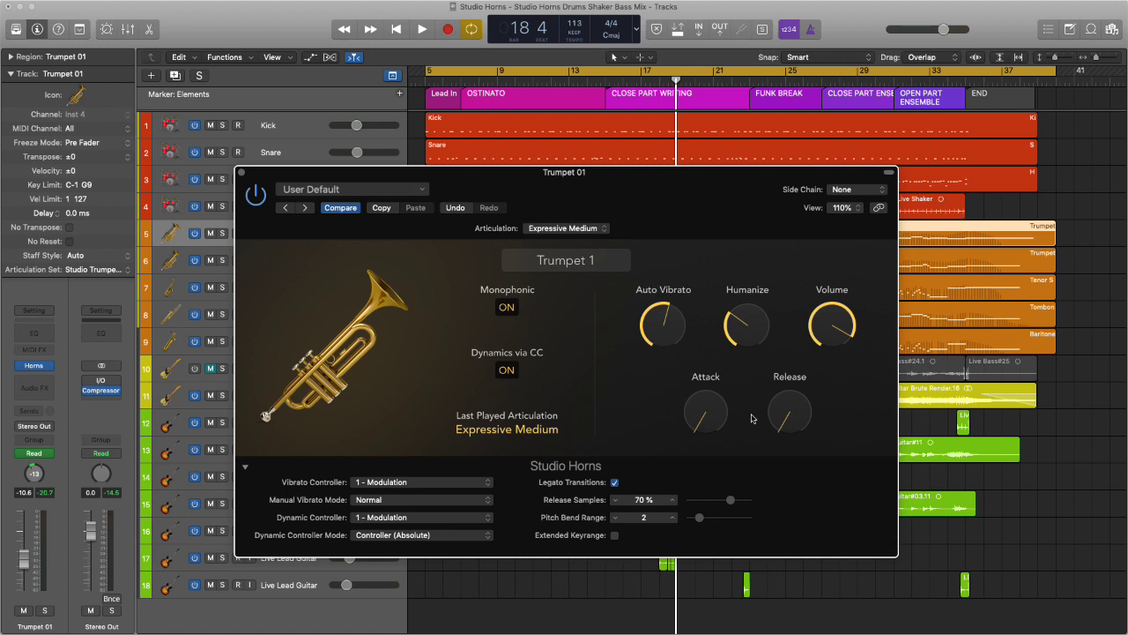
left_click_drag(746, 326, 756, 351)
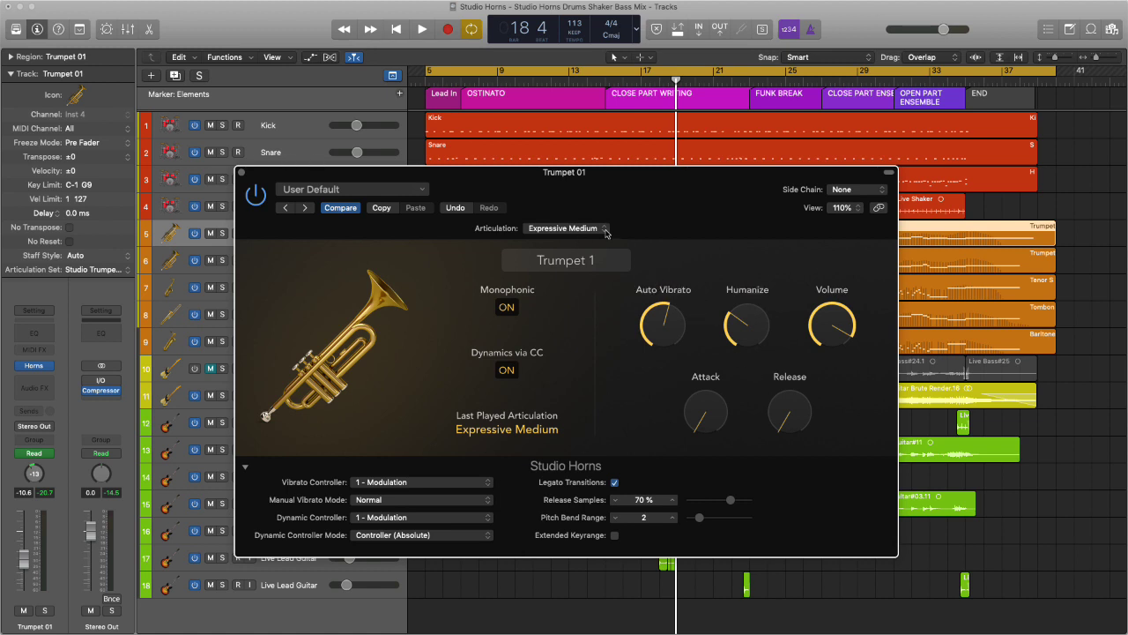
left_click(564, 228)
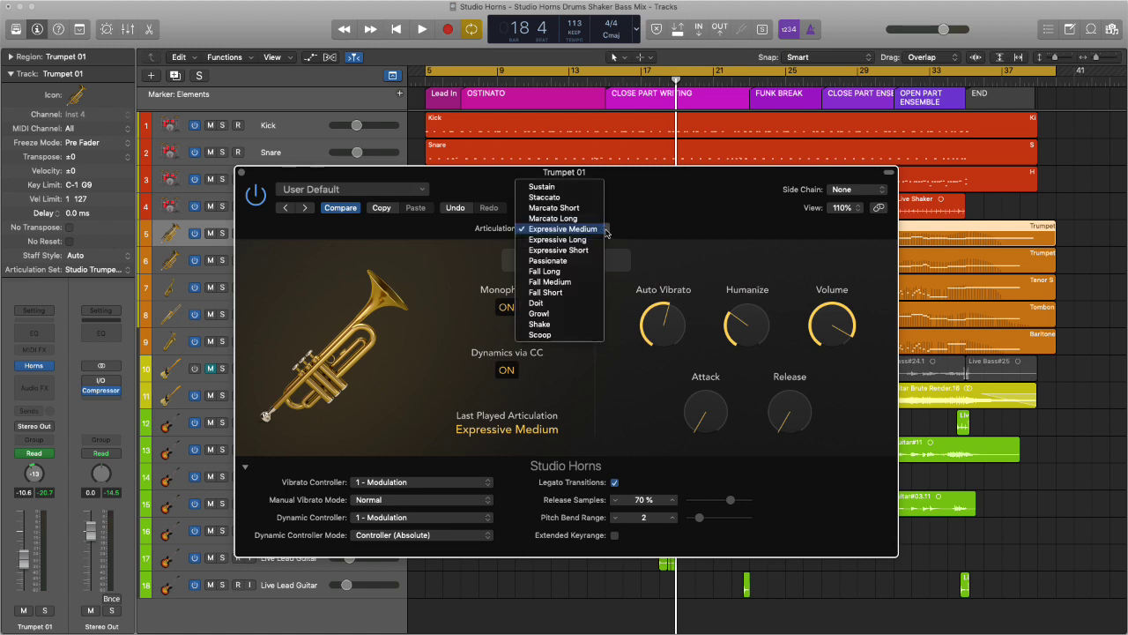
mouse_move(558, 292)
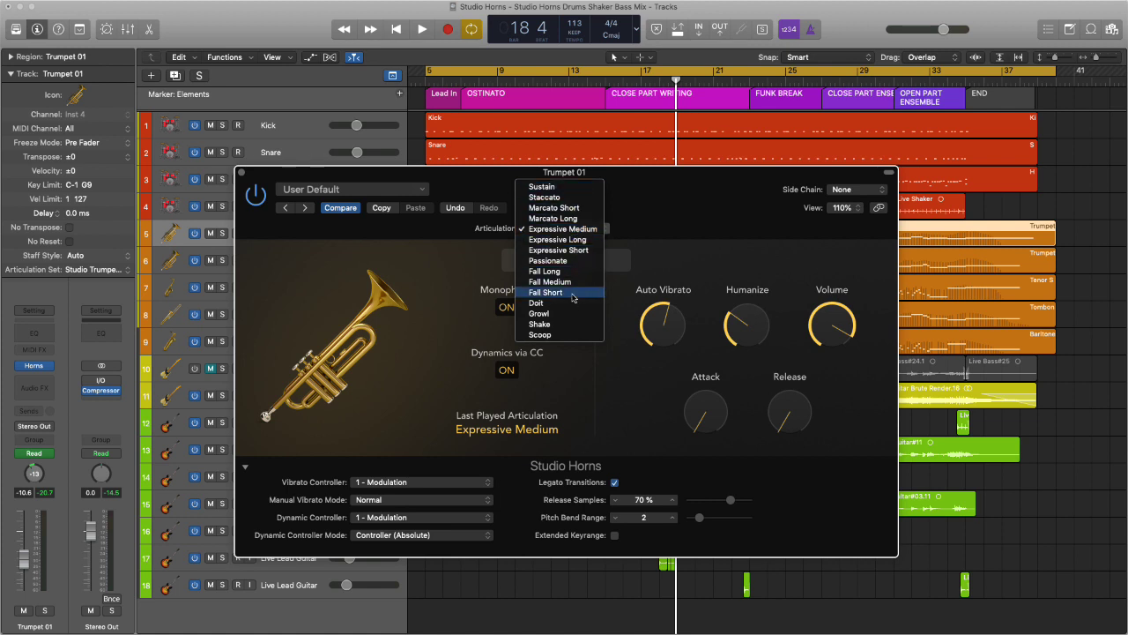
mouse_move(572, 341)
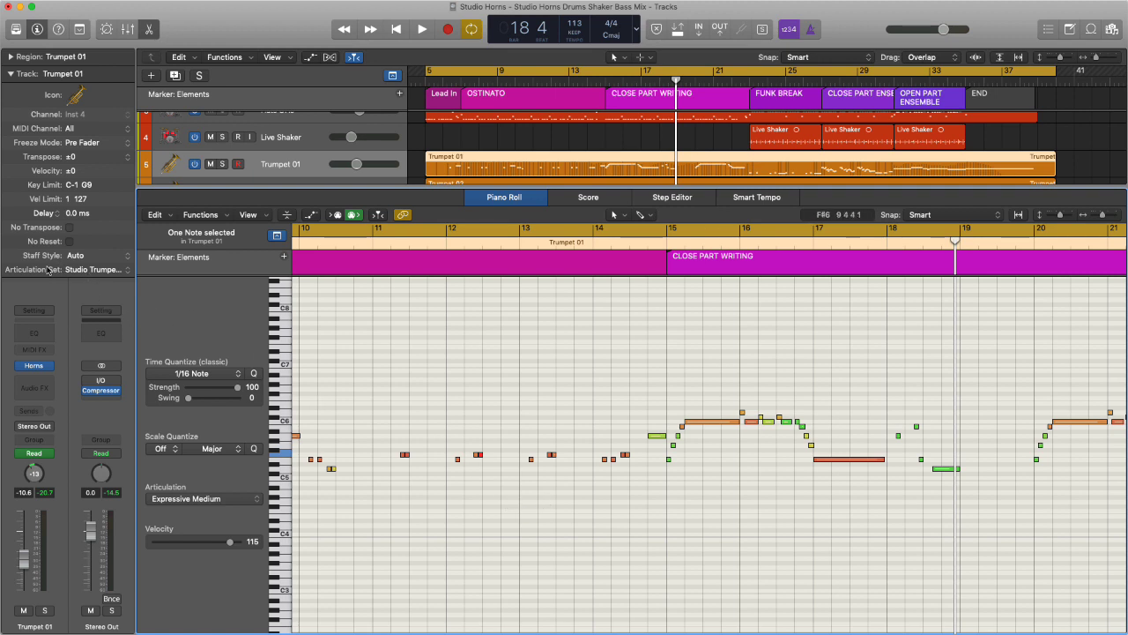
mouse_move(37, 272)
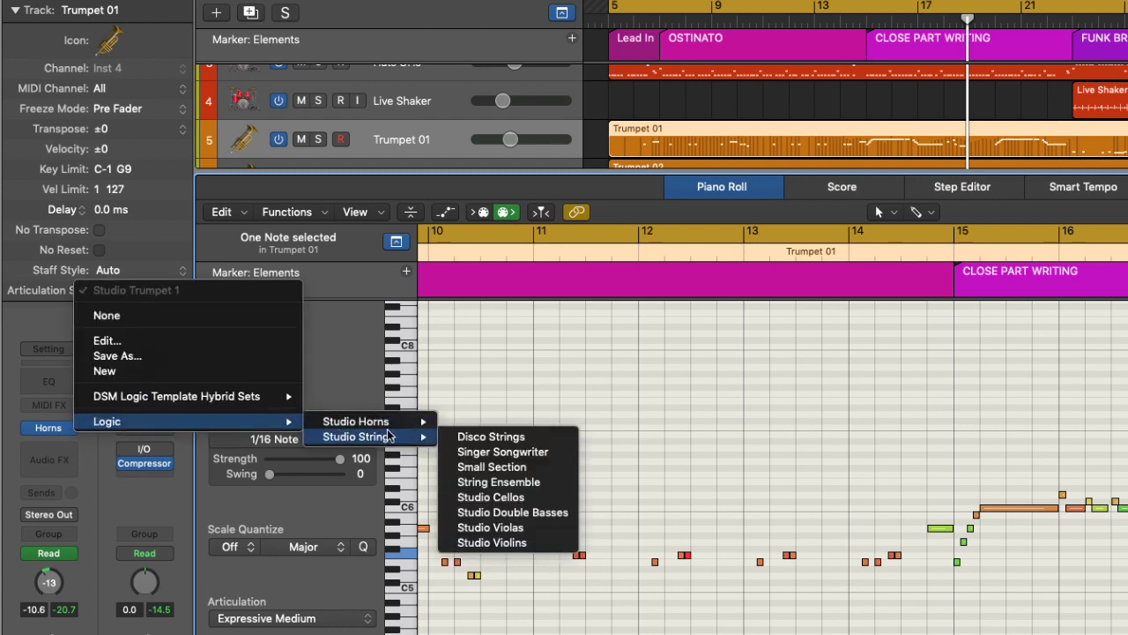
mouse_move(356, 421)
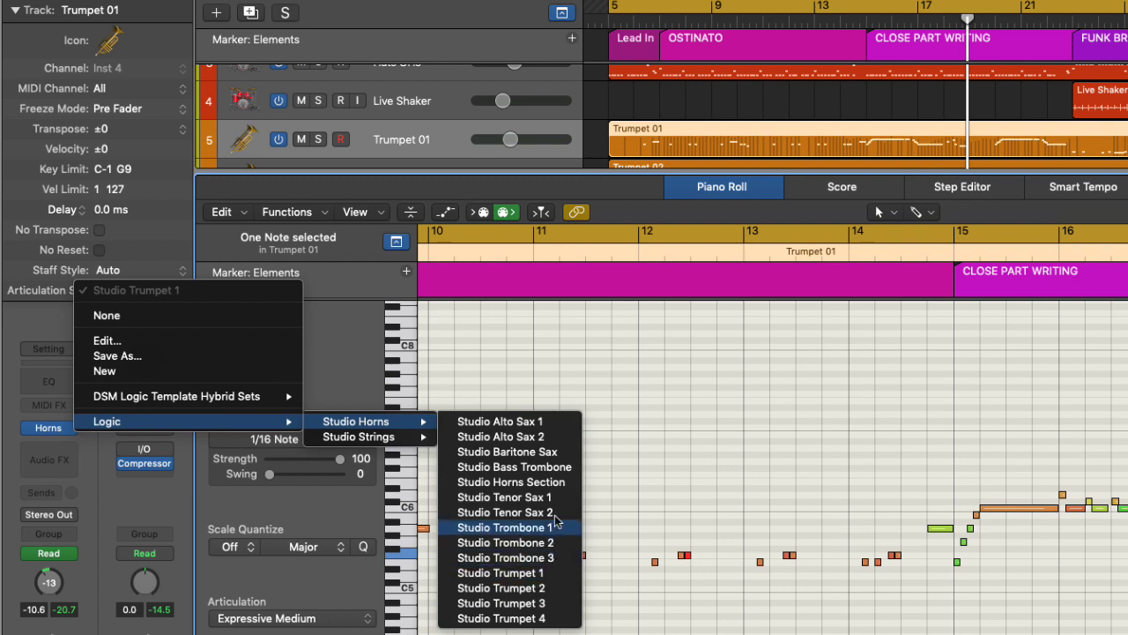
mouse_move(480, 535)
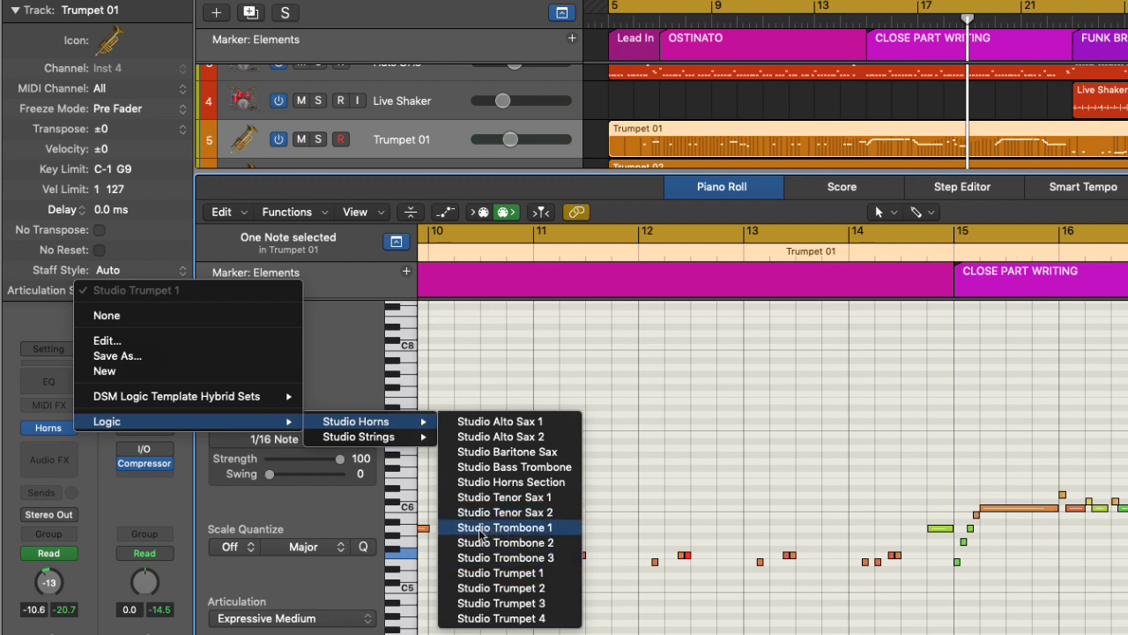
mouse_move(711, 609)
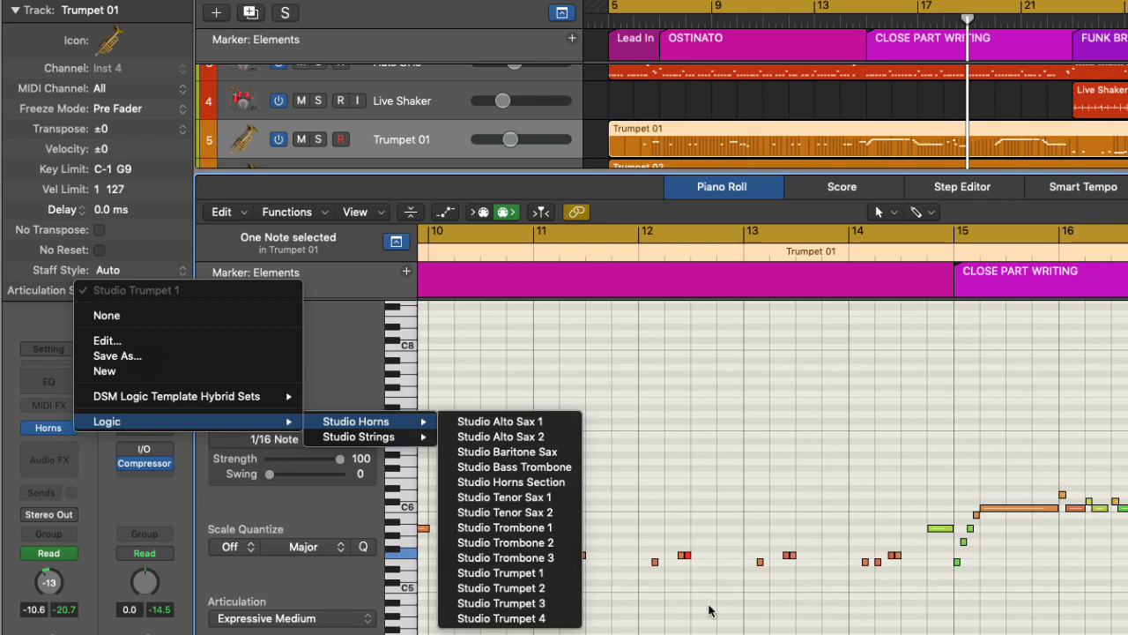
left_click(501, 572)
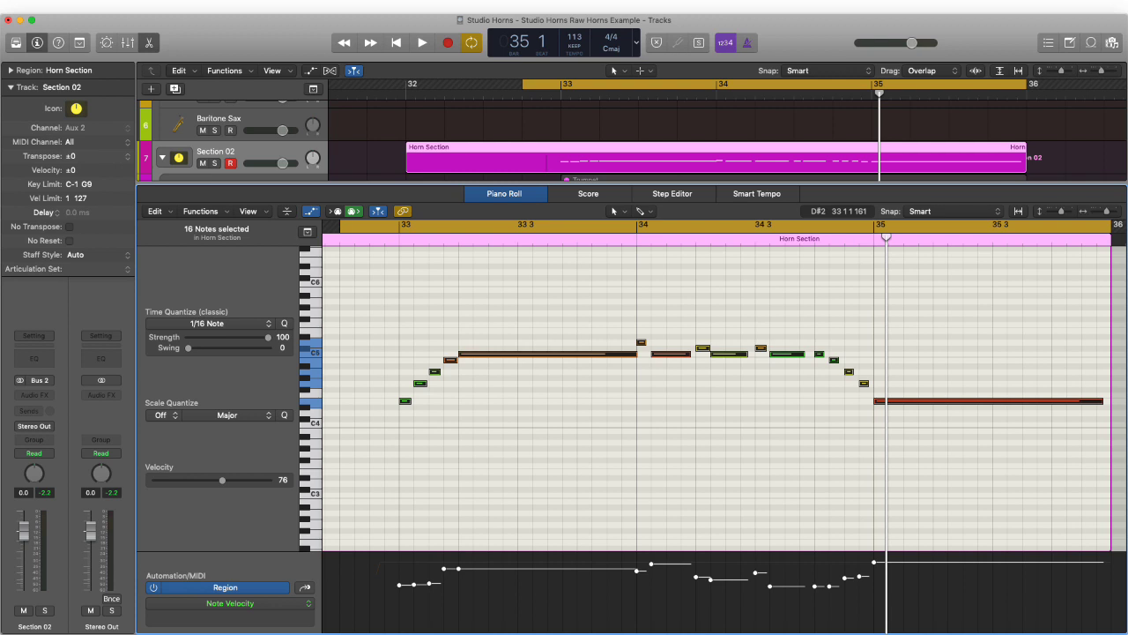
Deselect the notes and play back the Section 02 Horn Section region
left_click(422, 42)
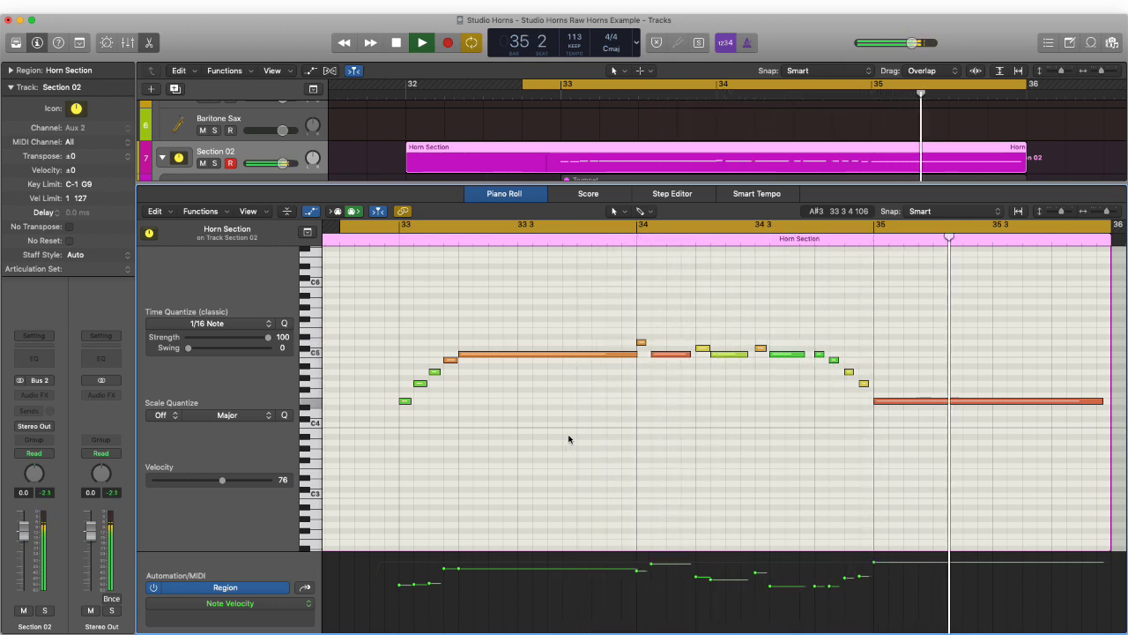
left_click(421, 43)
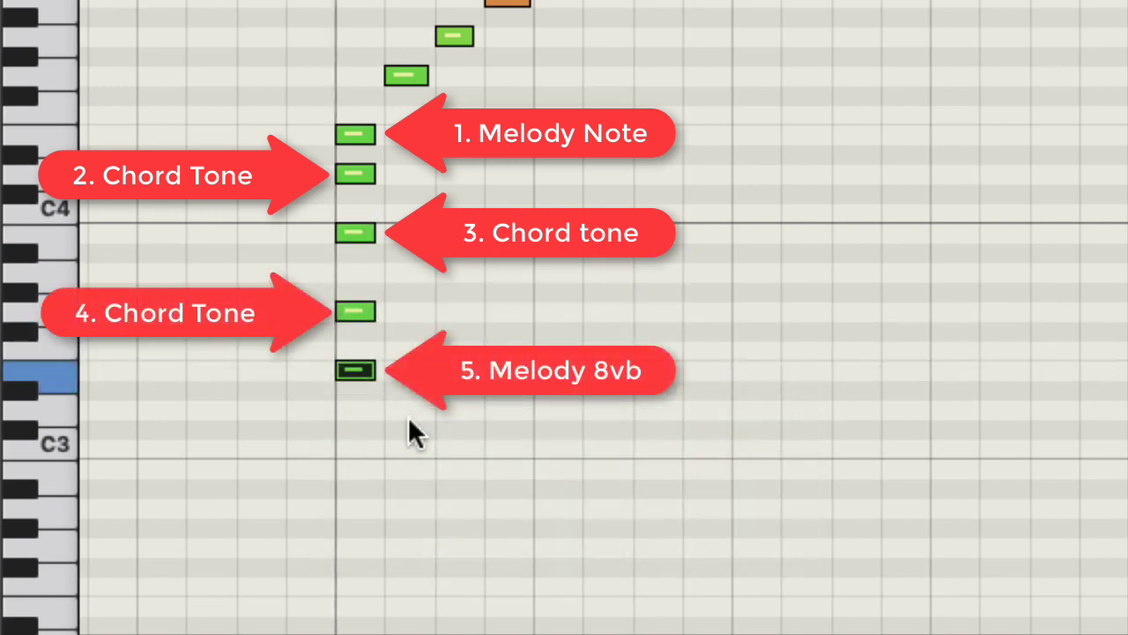
mouse_move(800, 500)
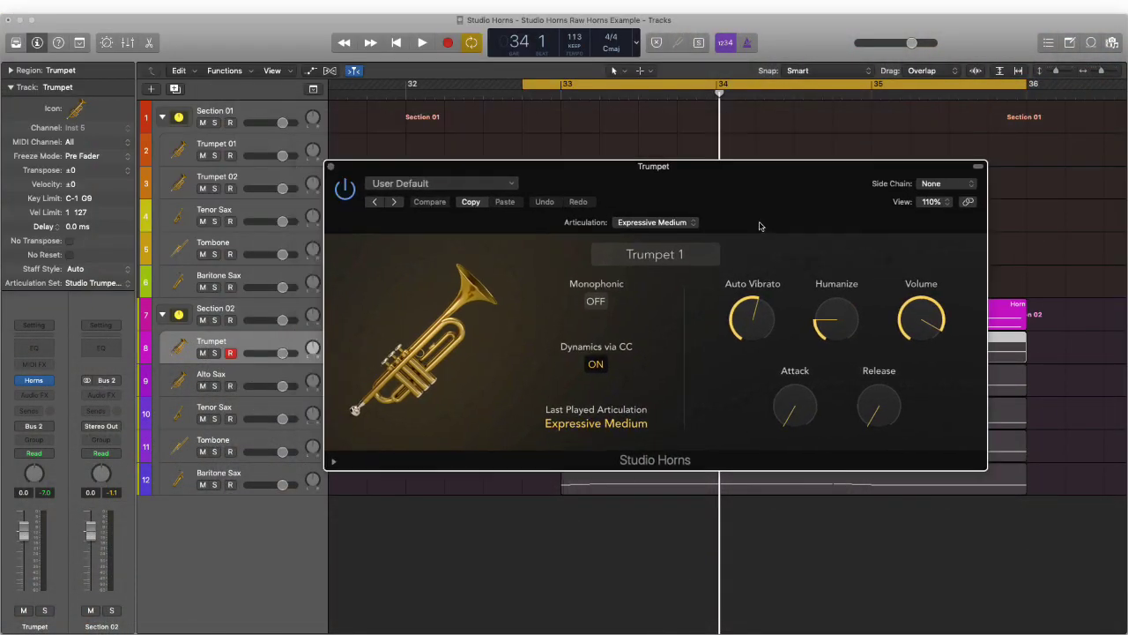
Option-drag the selected Horn Section melody down 12 semitones as a copy
left_click_drag(653, 166, 670, 112)
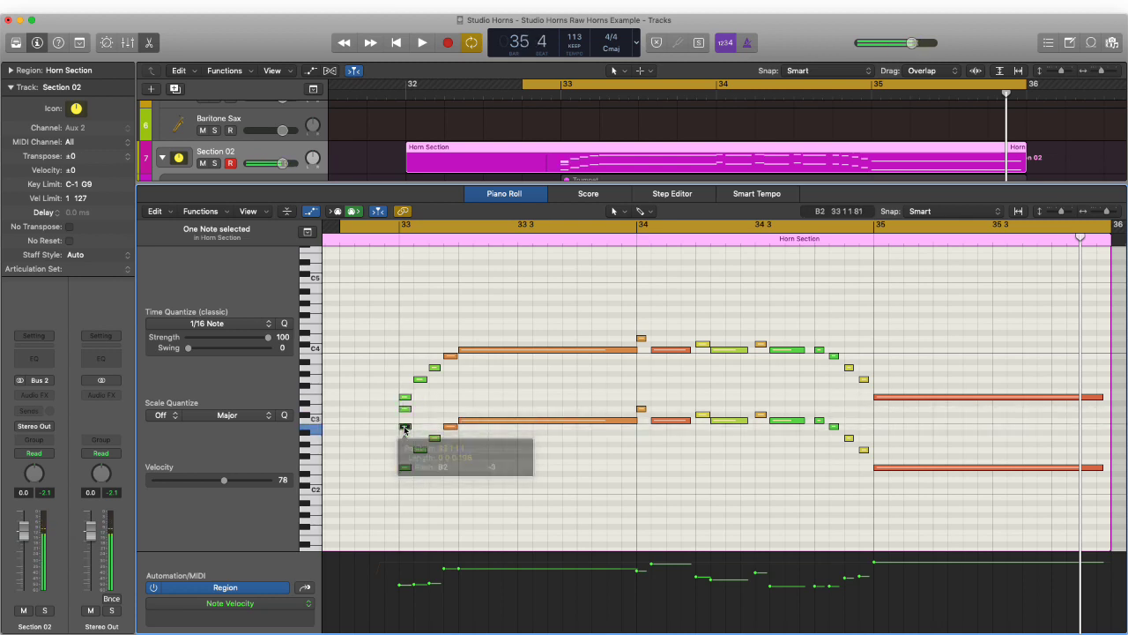
Copy two melody notes downward as chord tones, including one under the held note
left_click_drag(404, 423, 419, 392)
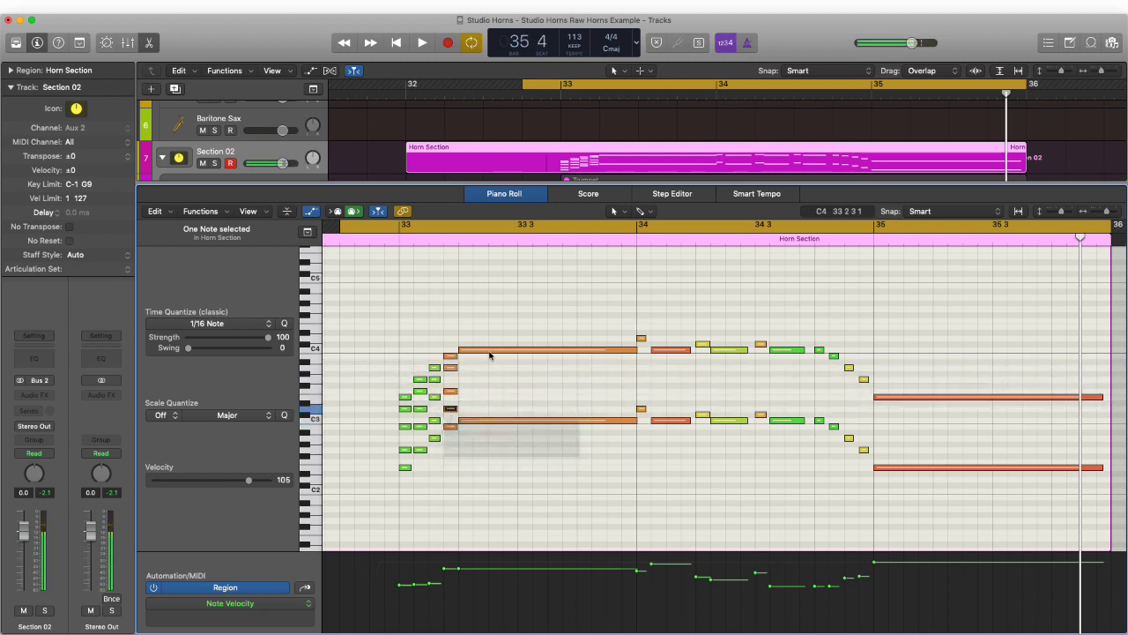
left_click_drag(489, 354, 485, 379)
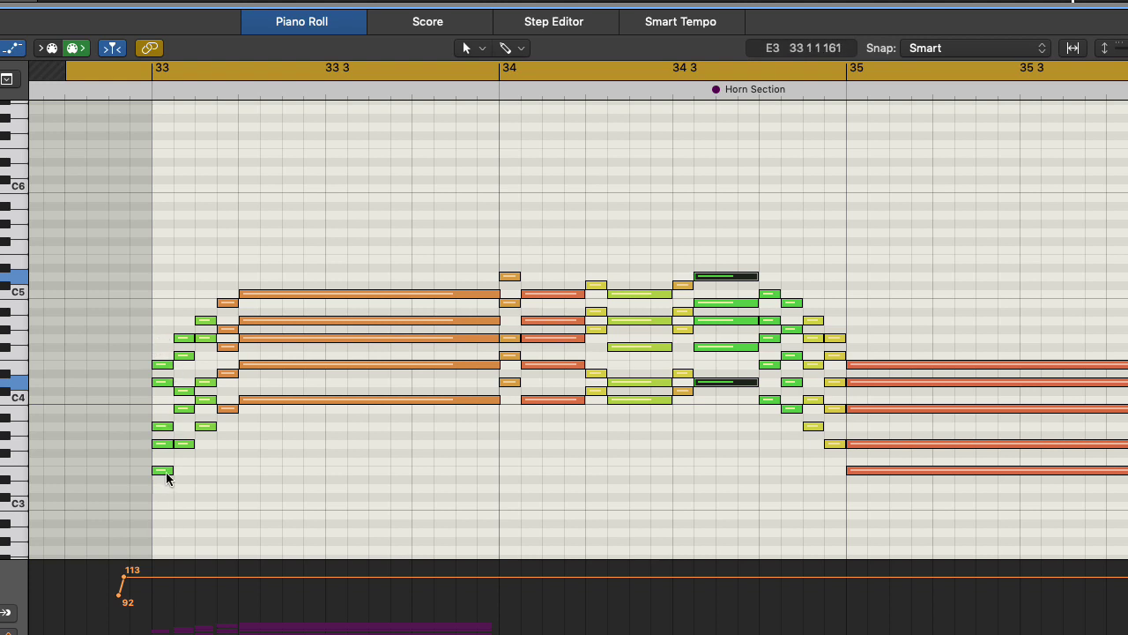
mouse_move(162, 470)
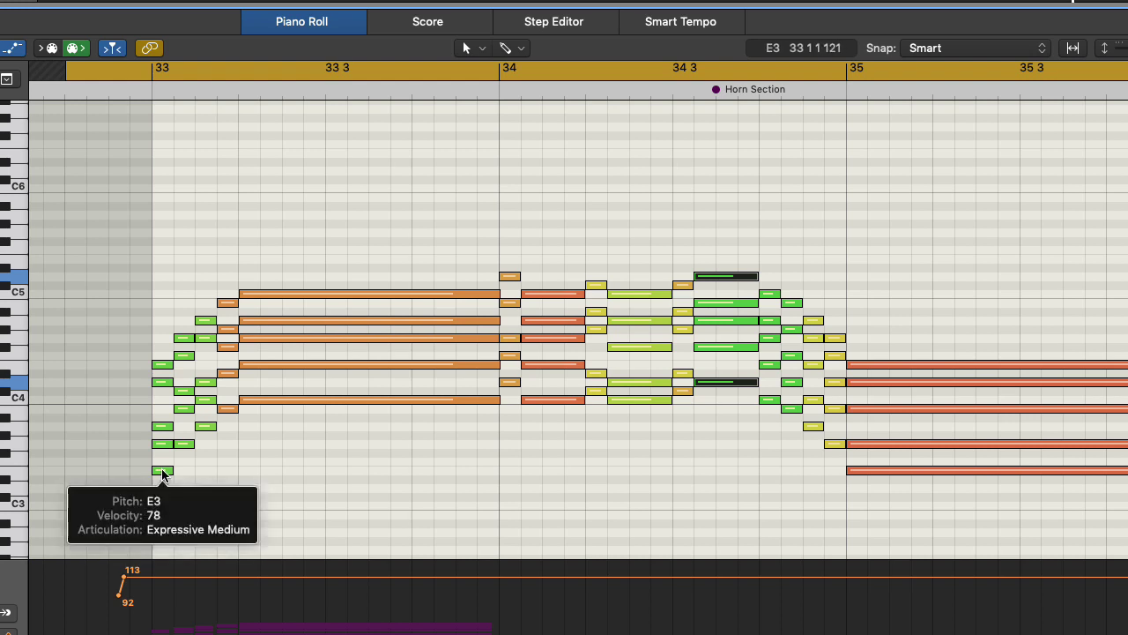
mouse_move(164, 388)
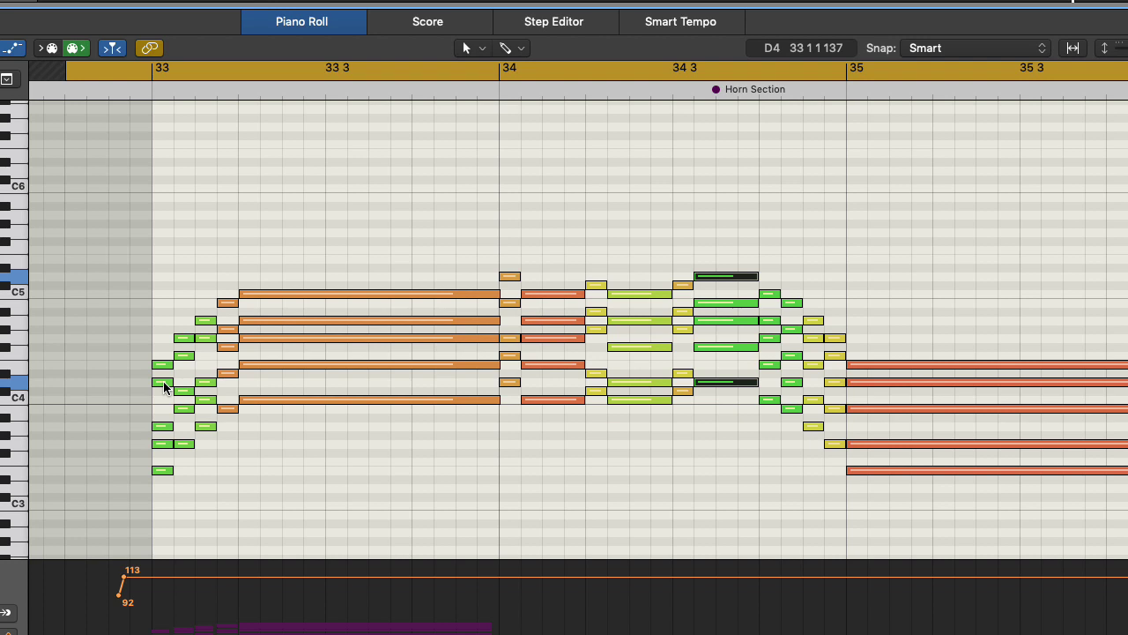
mouse_move(165, 369)
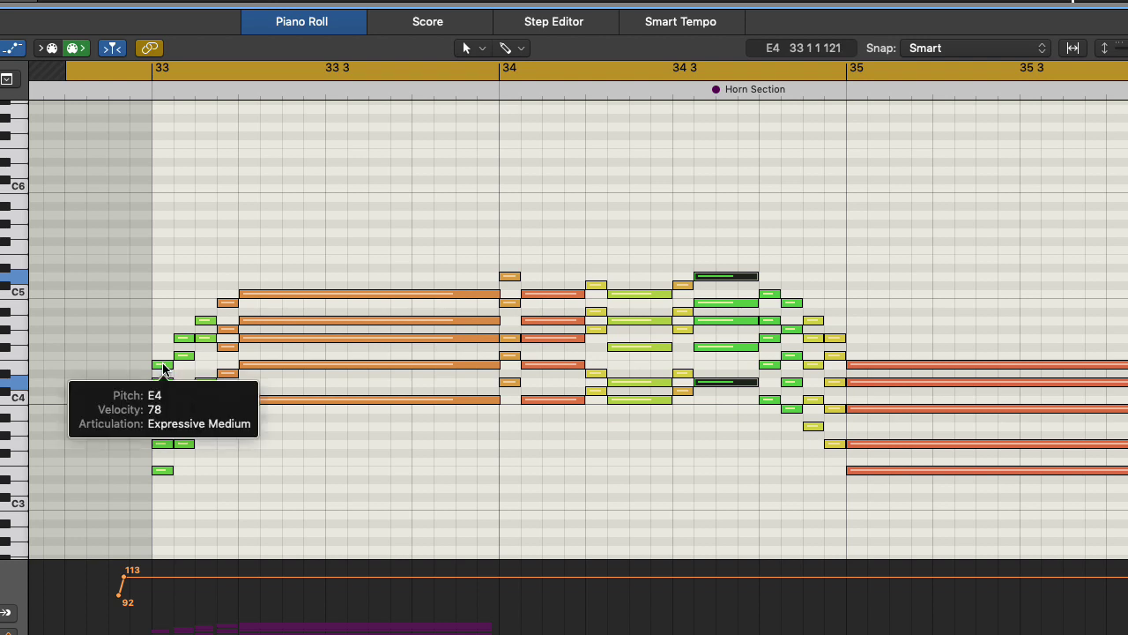
mouse_move(260, 218)
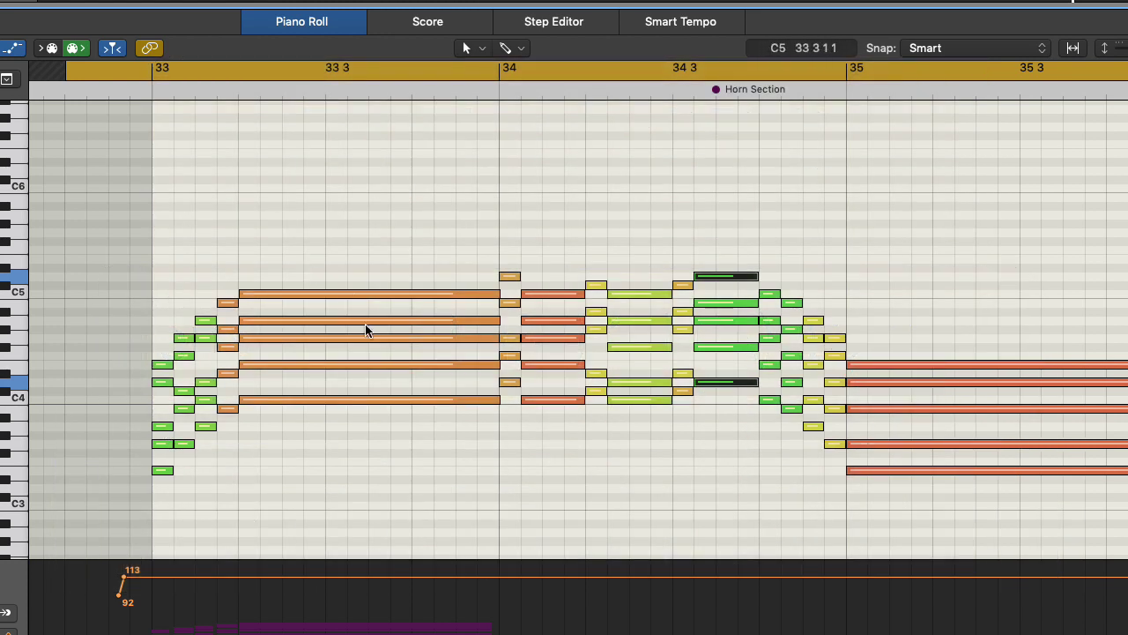
mouse_move(371, 335)
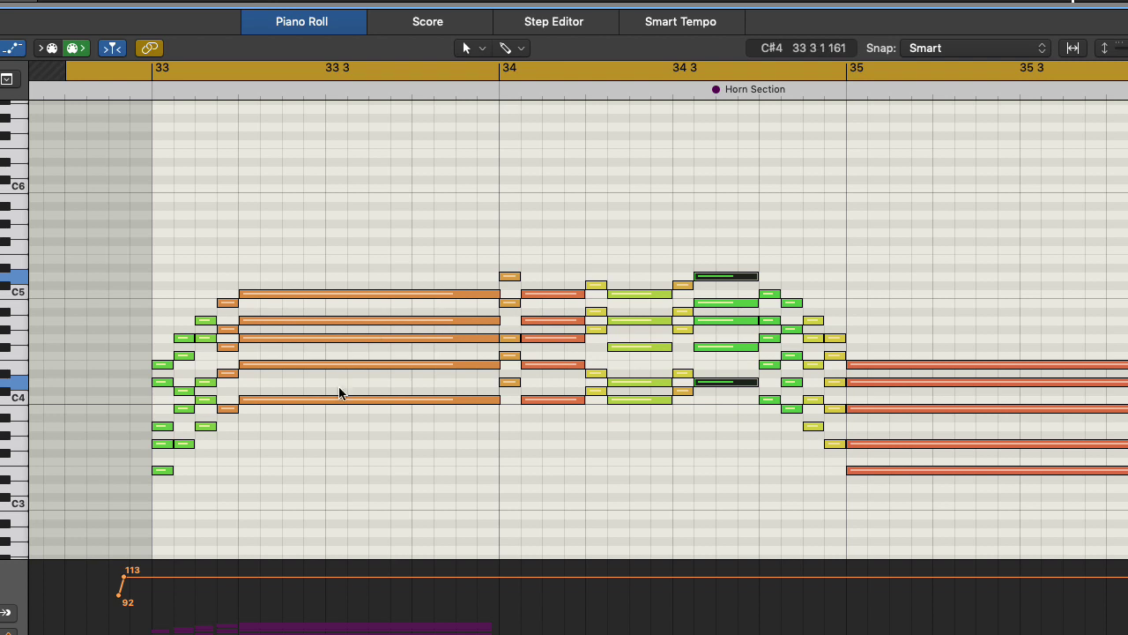
mouse_move(162, 342)
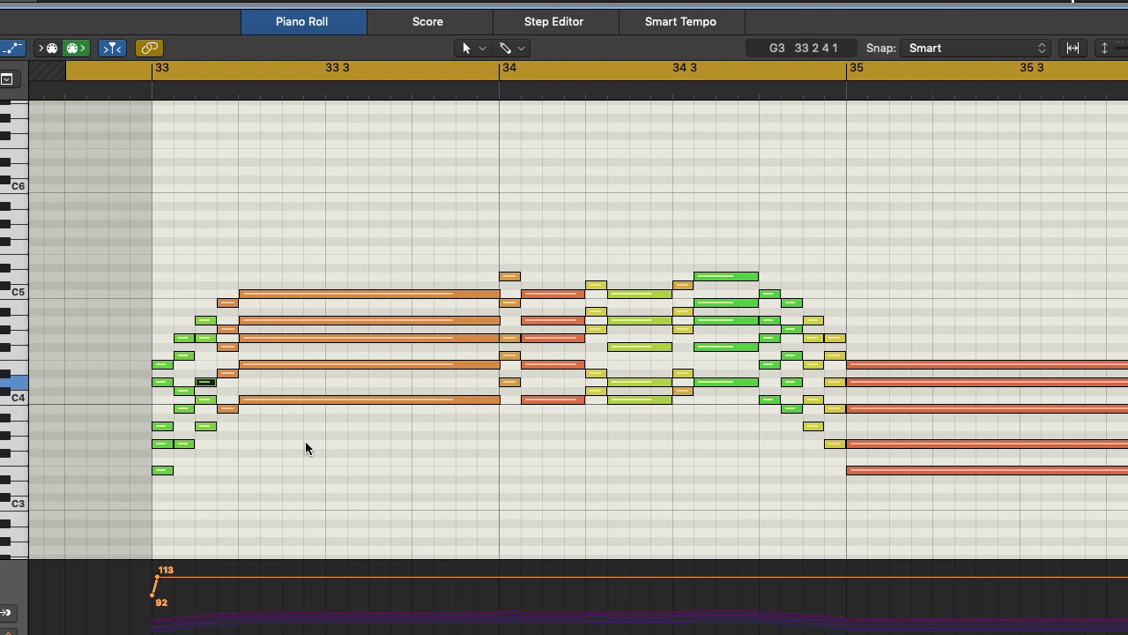
mouse_move(365, 478)
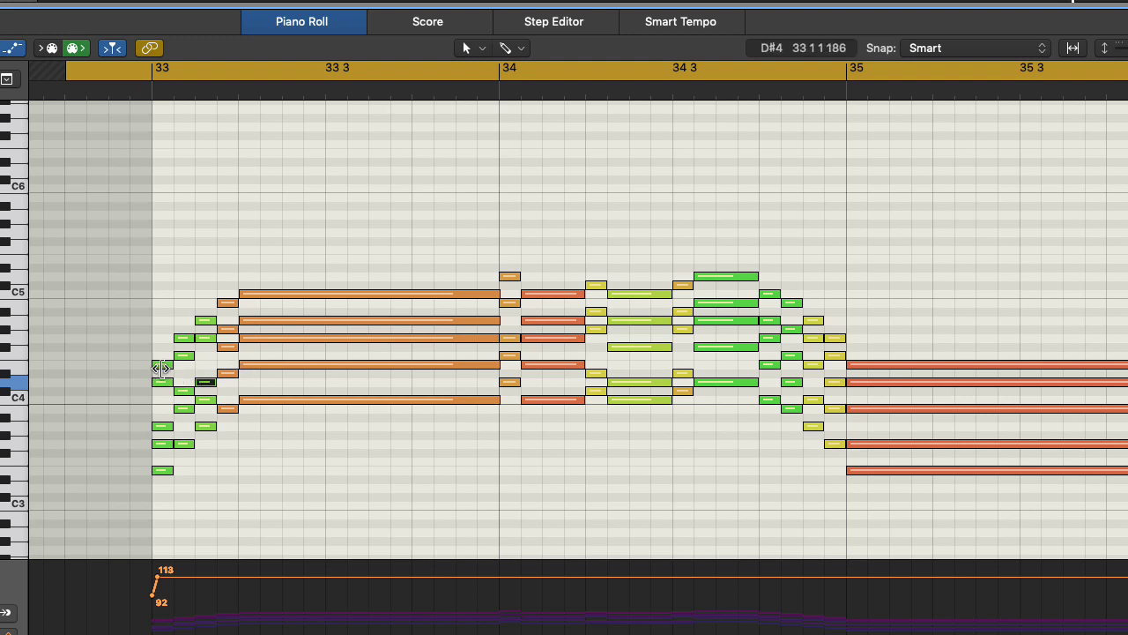
mouse_move(533, 293)
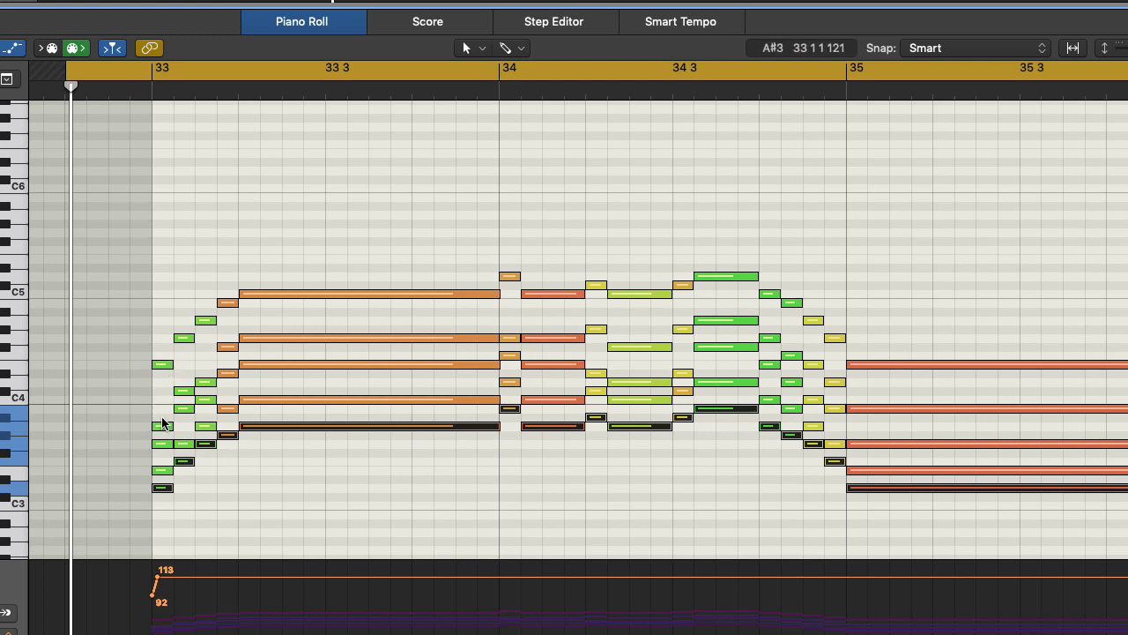
mouse_move(194, 387)
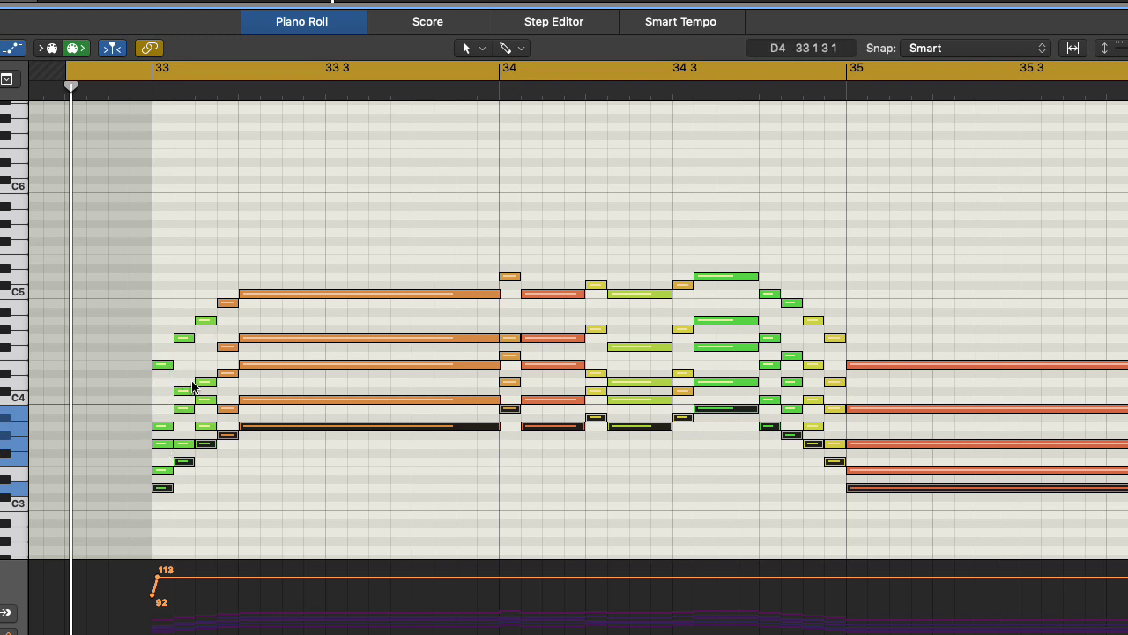
Select the Alto Sax track so the Piano Roll shows only its bars 33–35 line
left_click(199, 69)
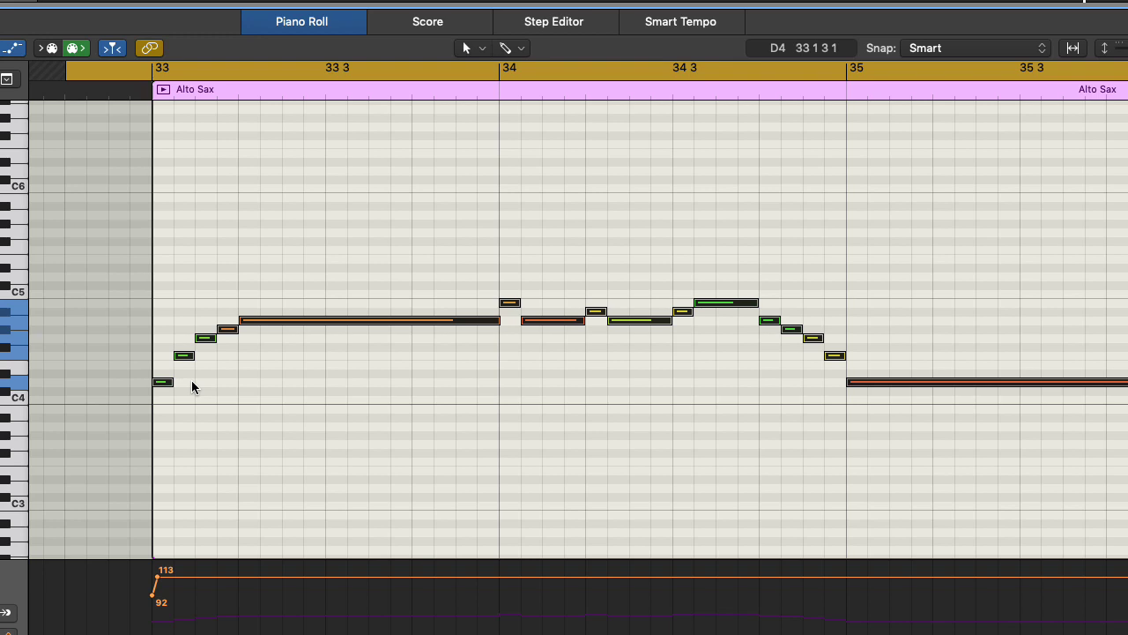
mouse_move(350, 428)
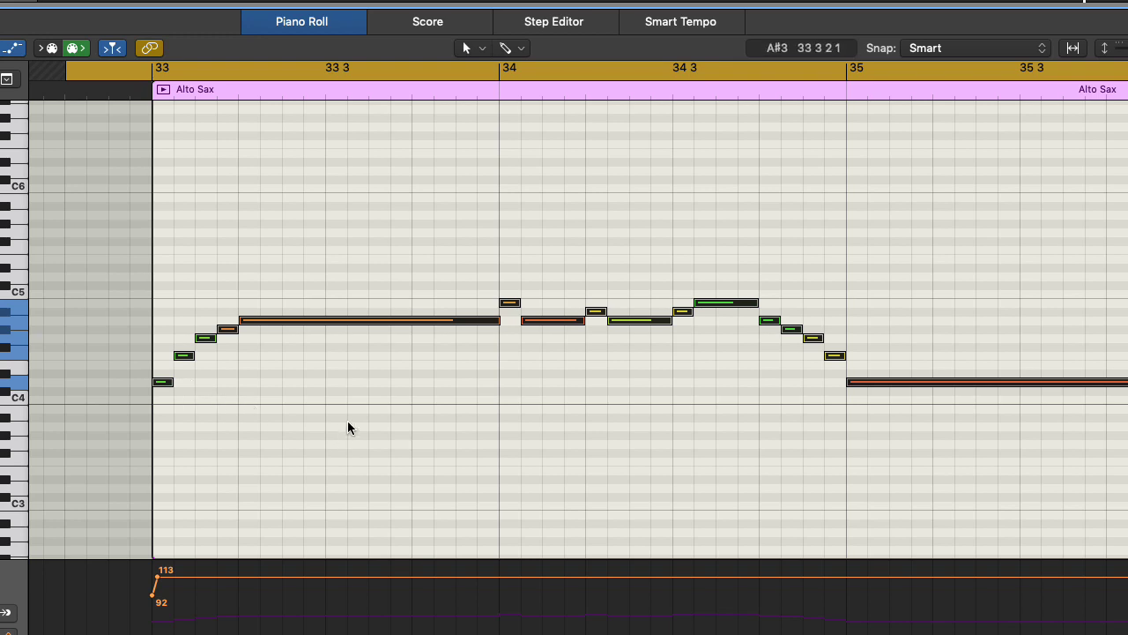